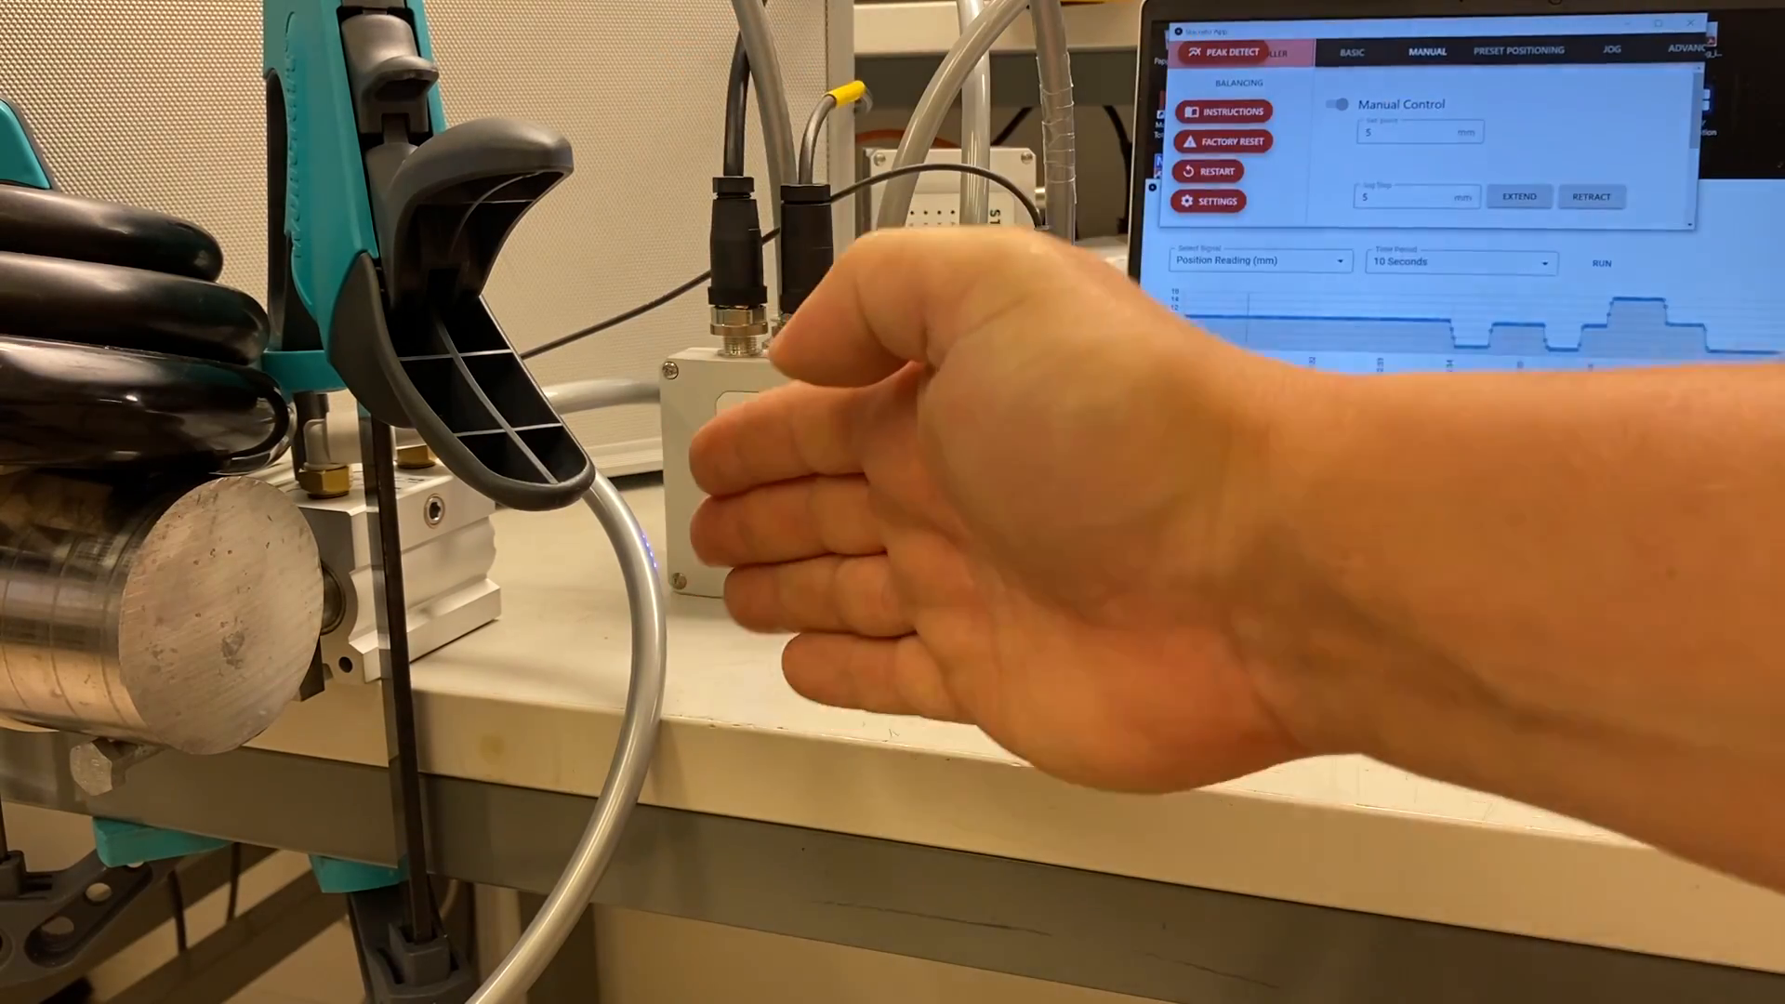
pyautogui.moveTo(1594, 774)
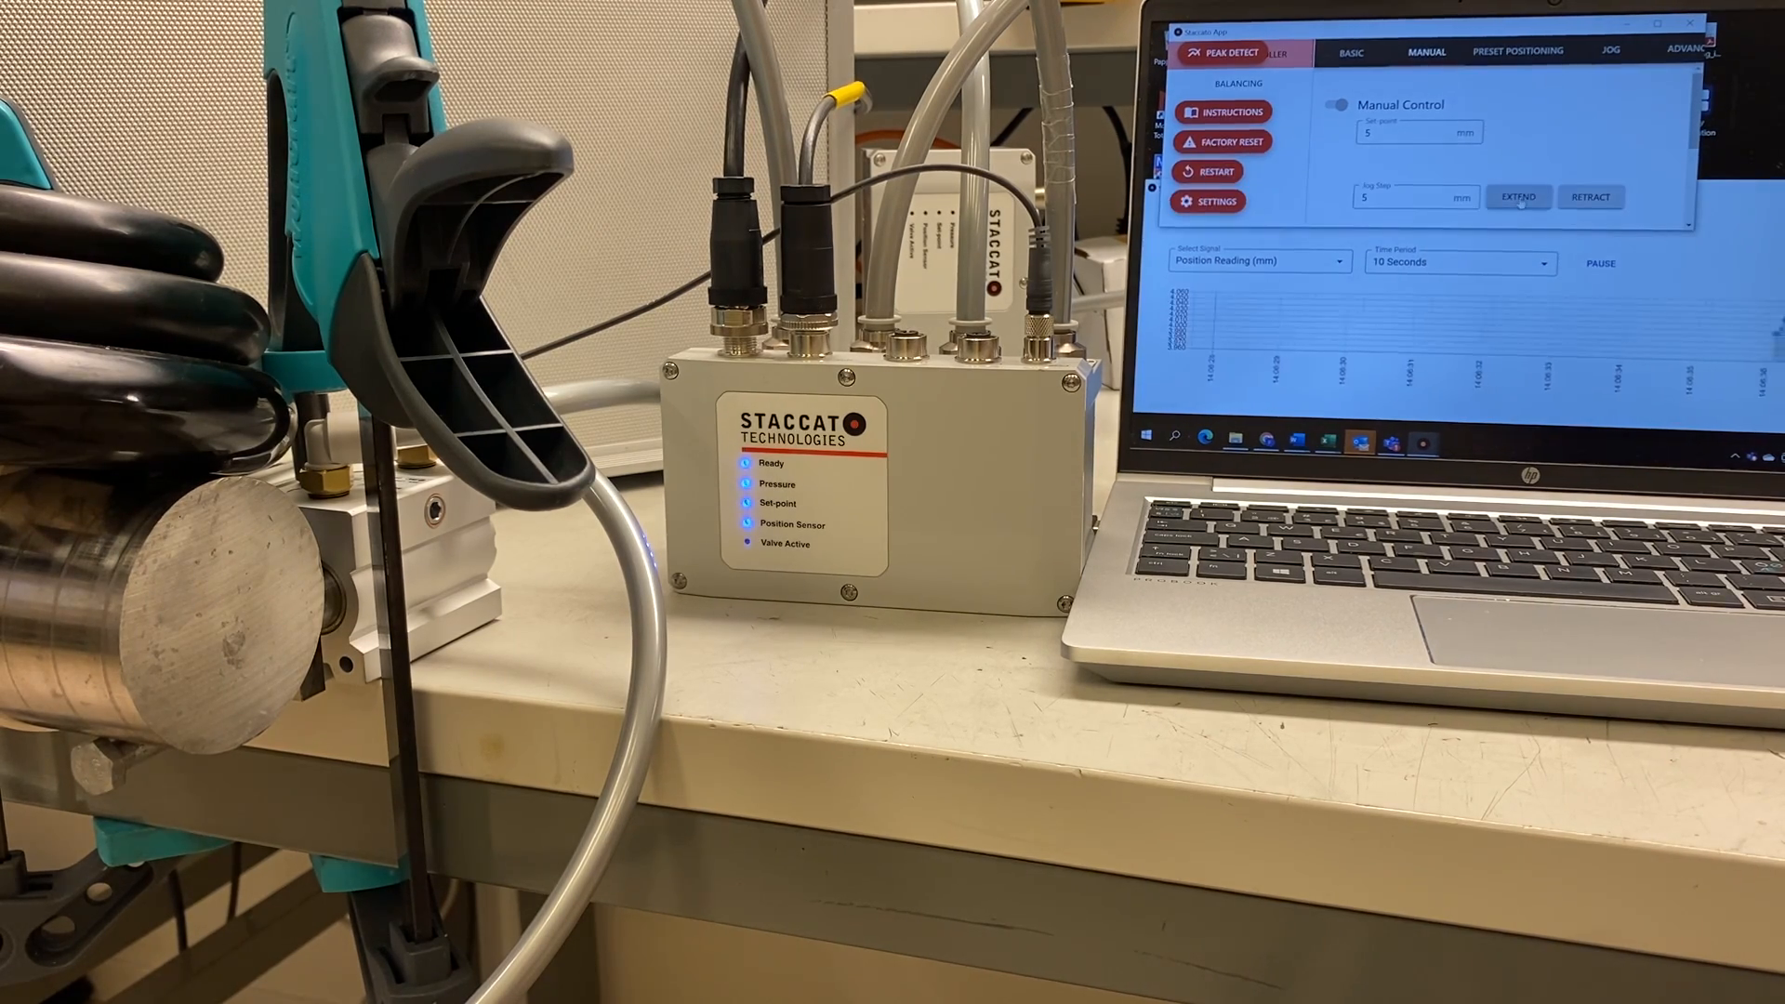
# Jog the actuator out and back in 5 mm steps on the position plot, then pause the graph
pyautogui.click(1517, 198)
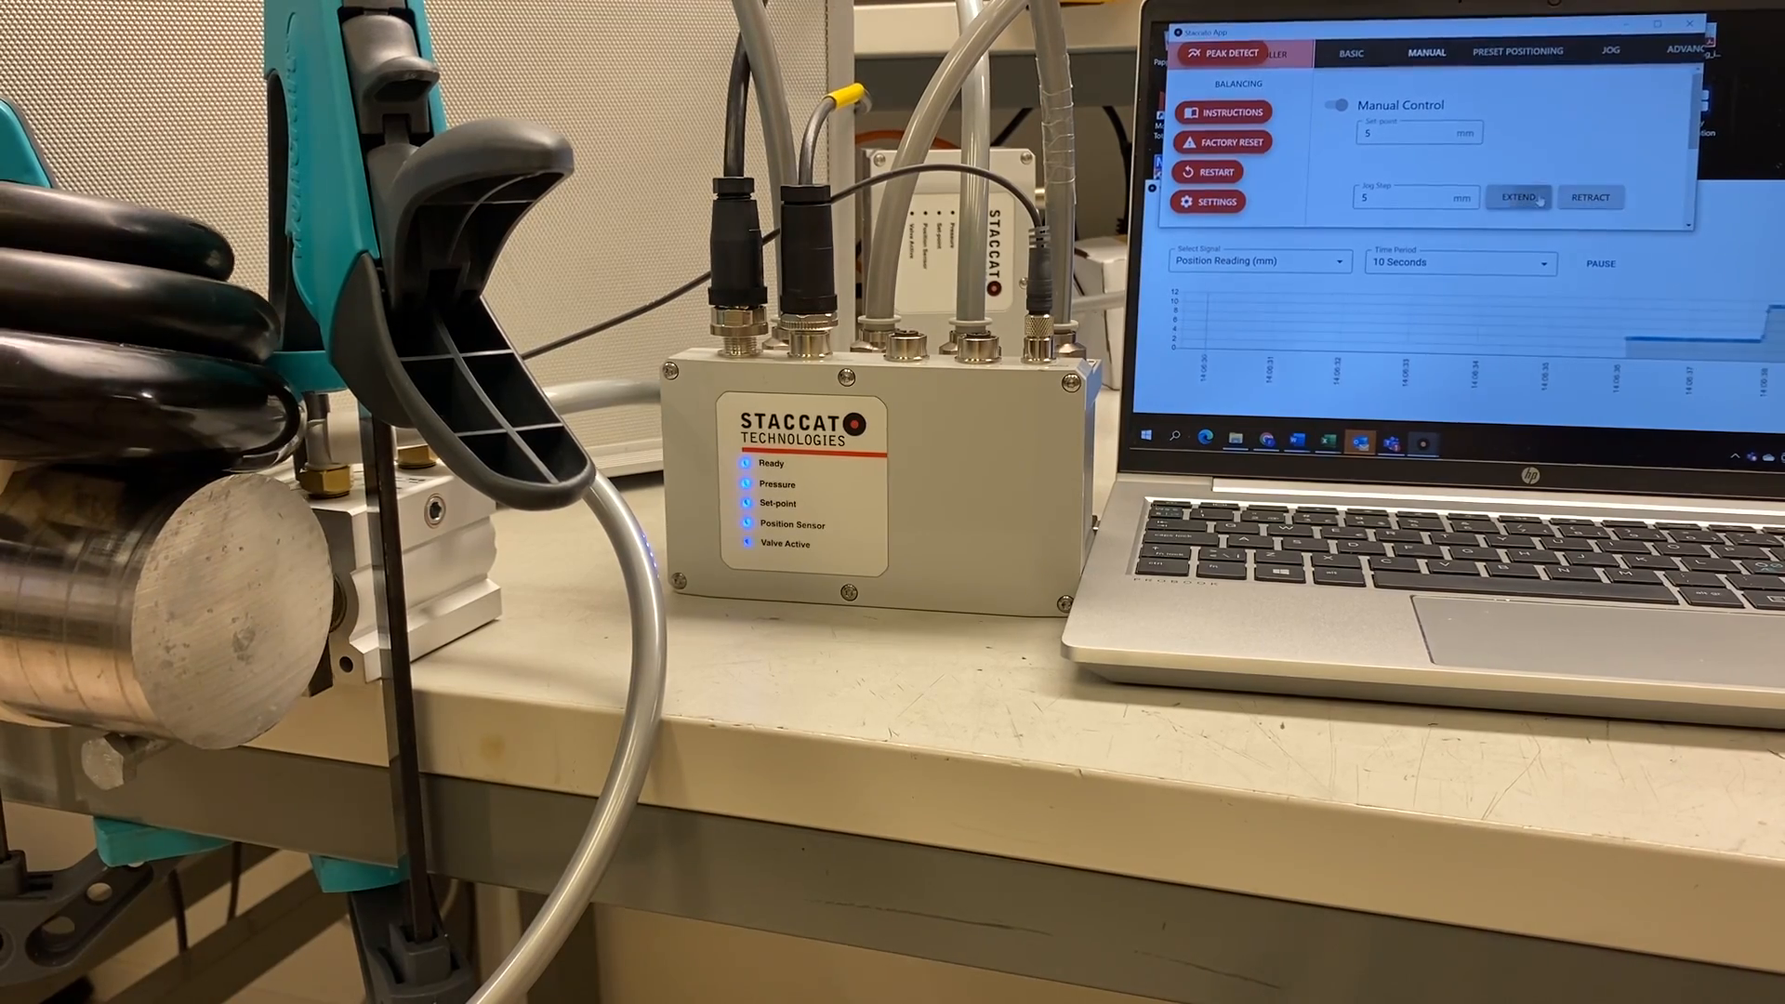
pyautogui.click(1590, 197)
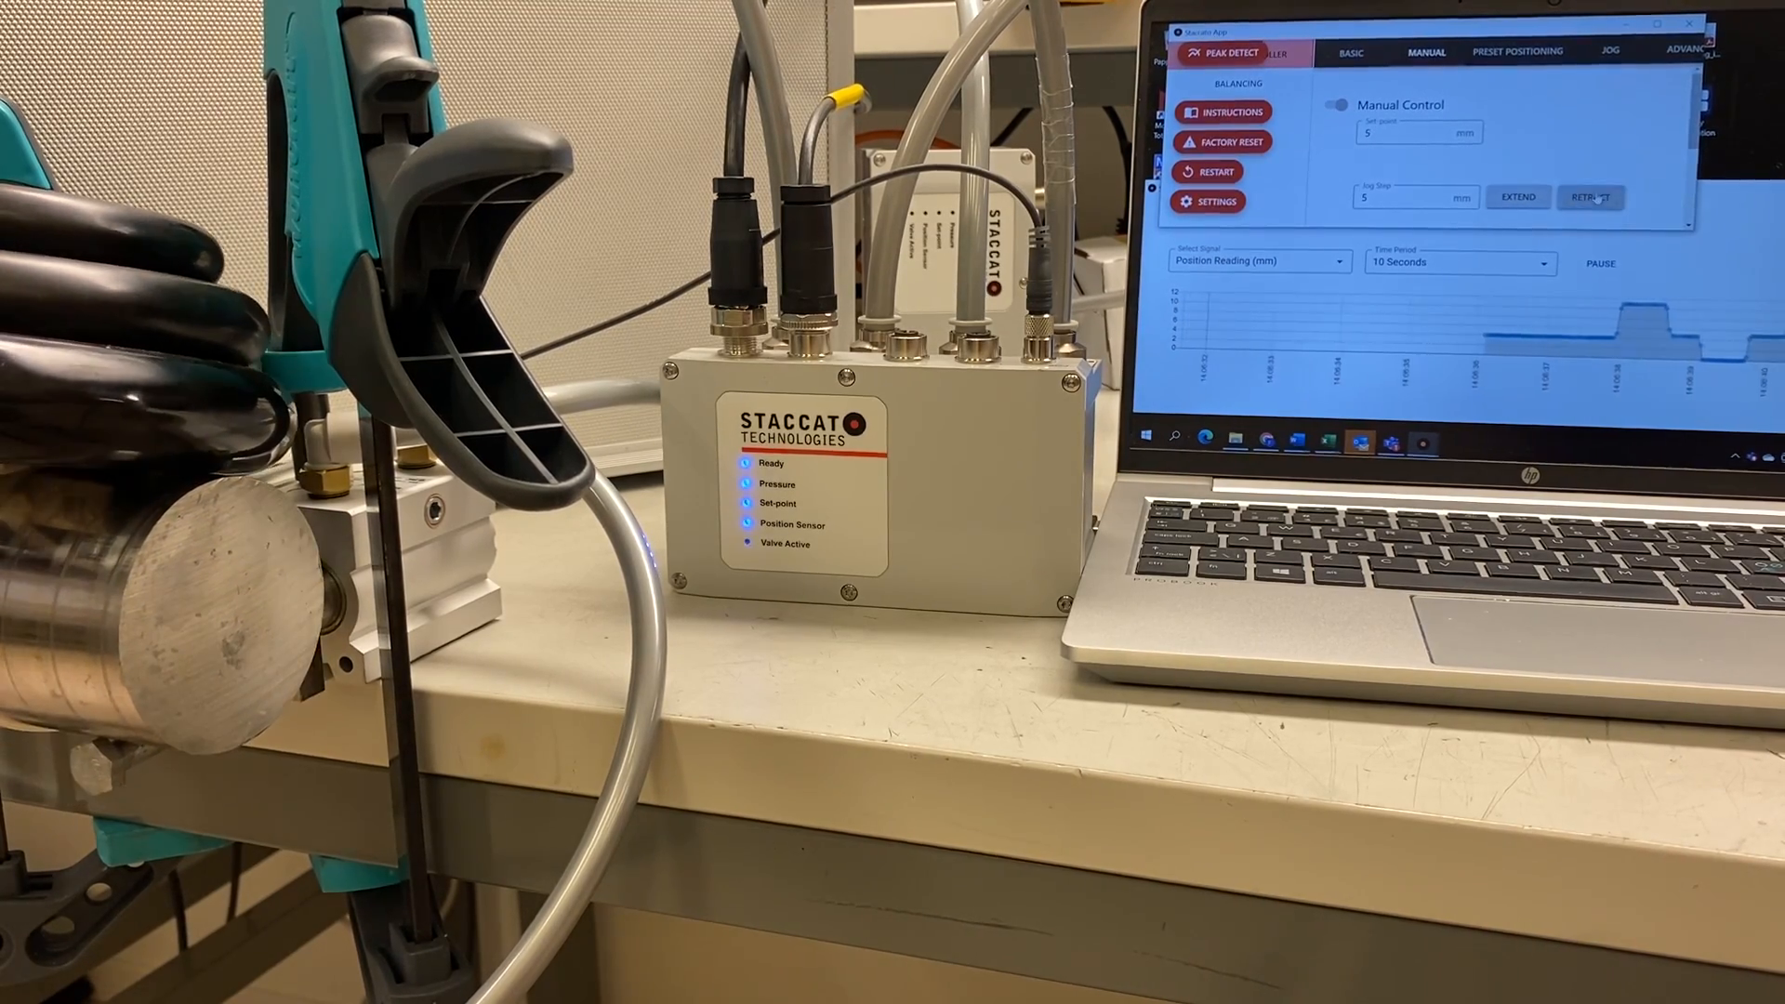
pyautogui.click(1517, 197)
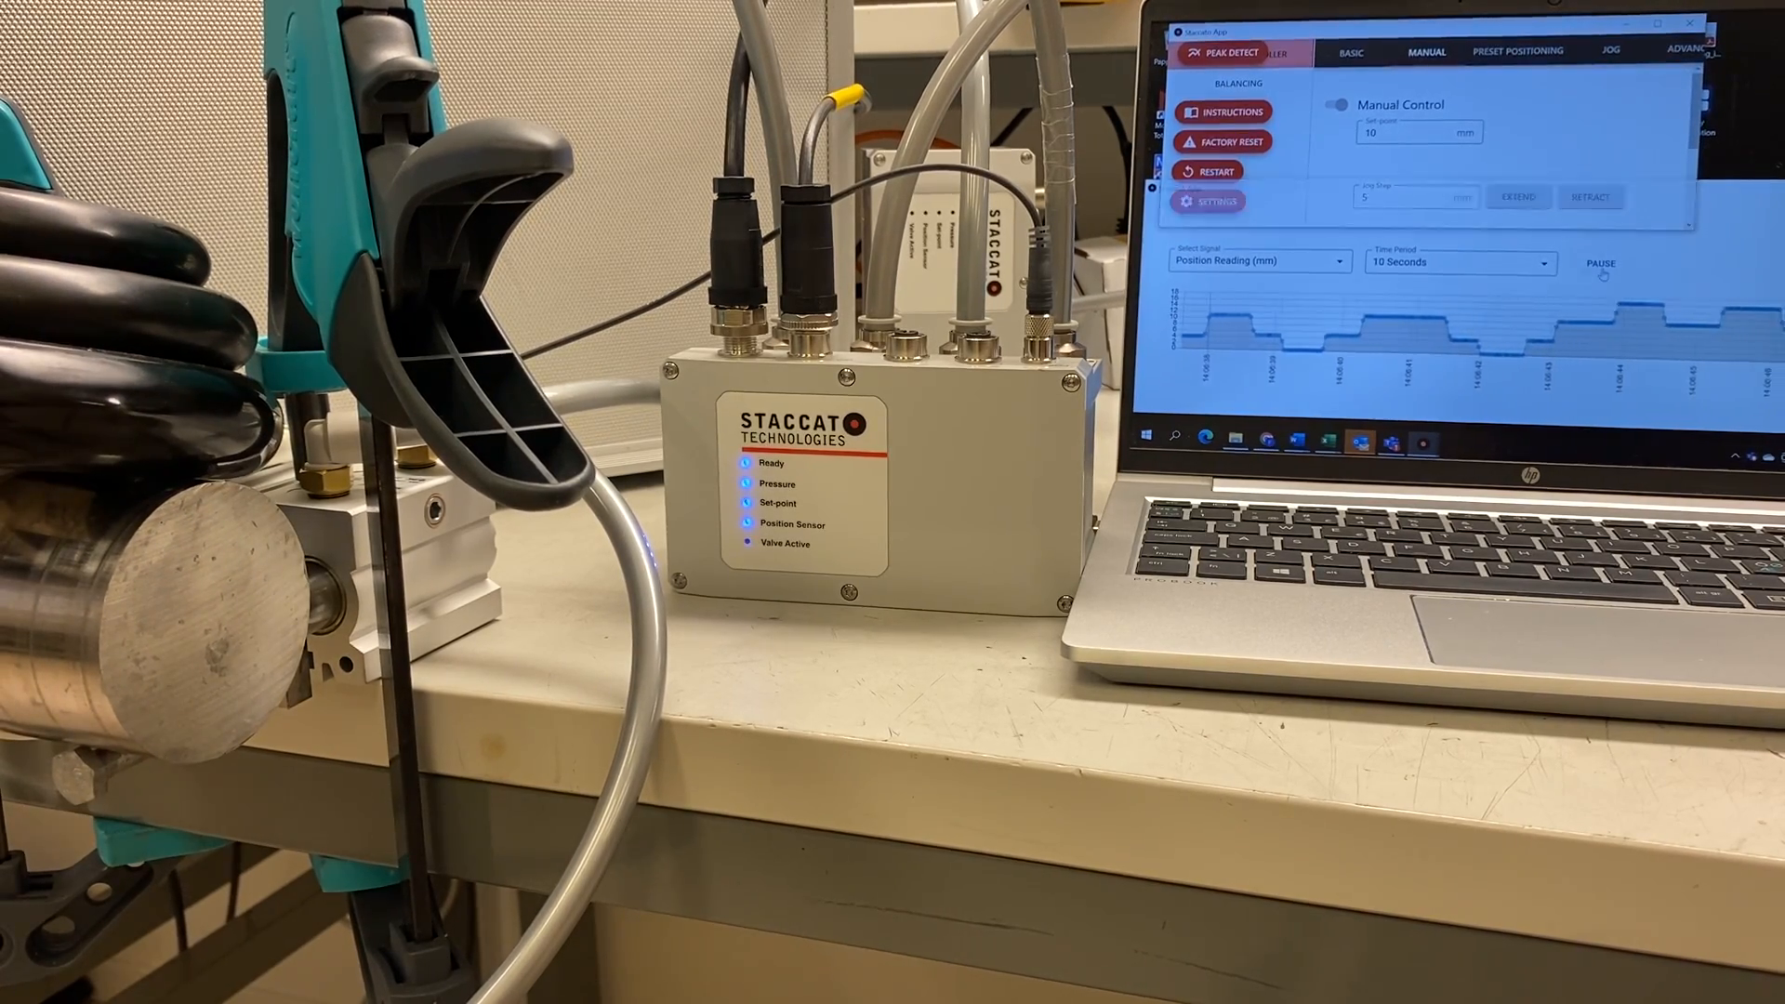
pyautogui.click(1209, 200)
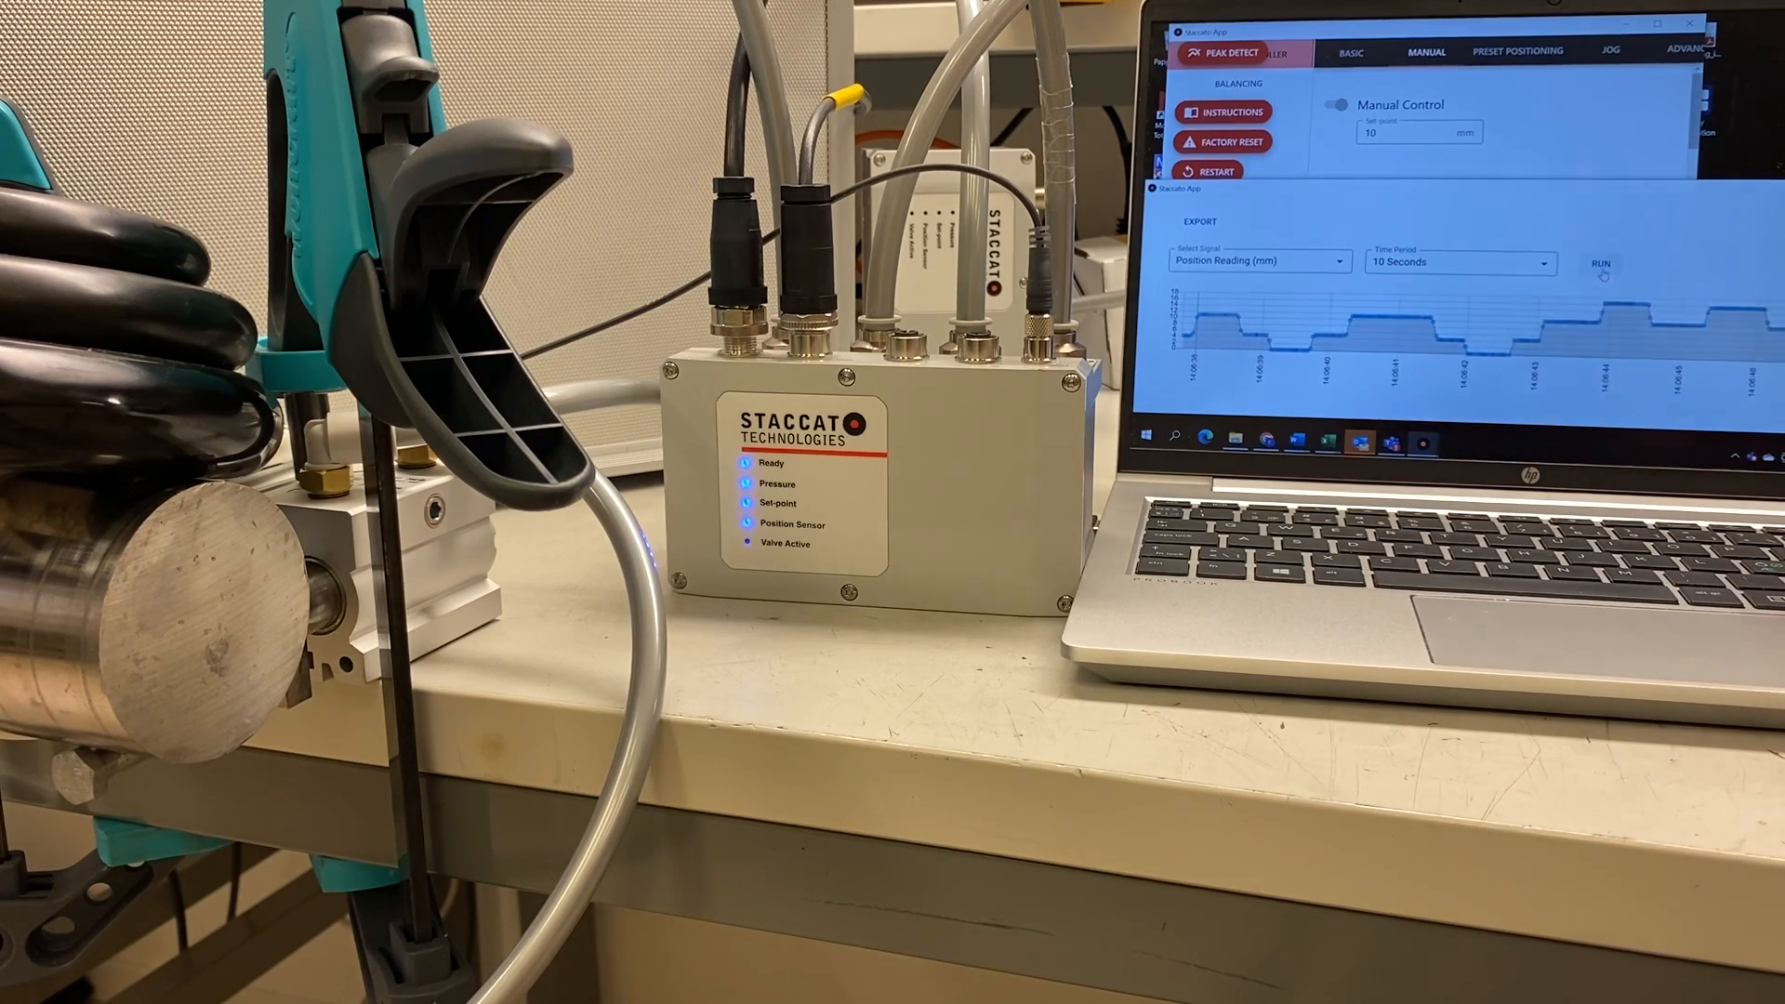